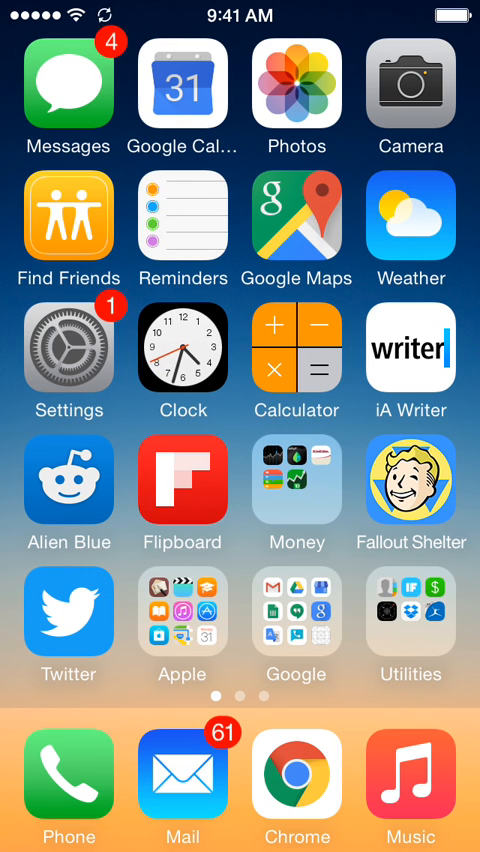
Open the Settings app from the home screen.
left_click(68, 348)
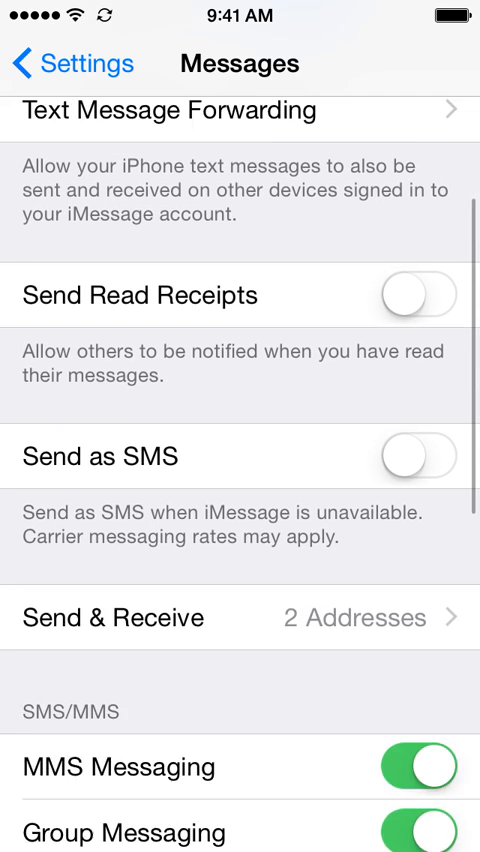
Scroll the Messages settings down to the Message History section showing Keep Messages set to 1 Year.
scroll("down", 3)
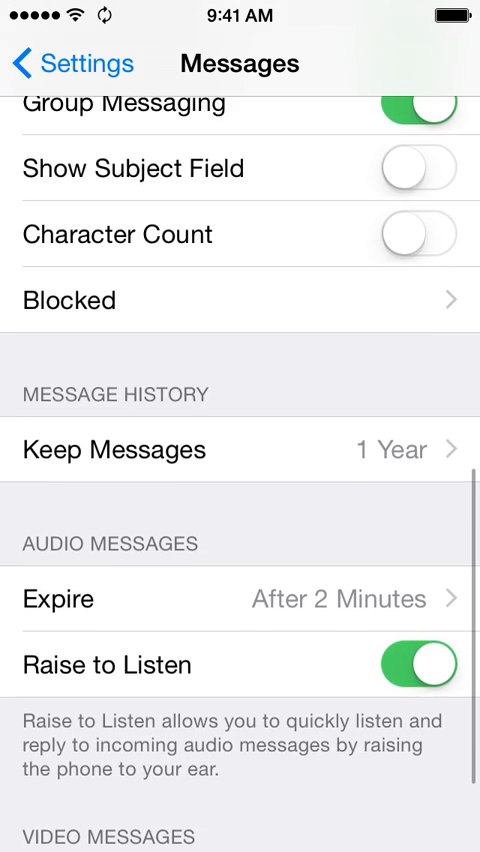
scroll("down", 3)
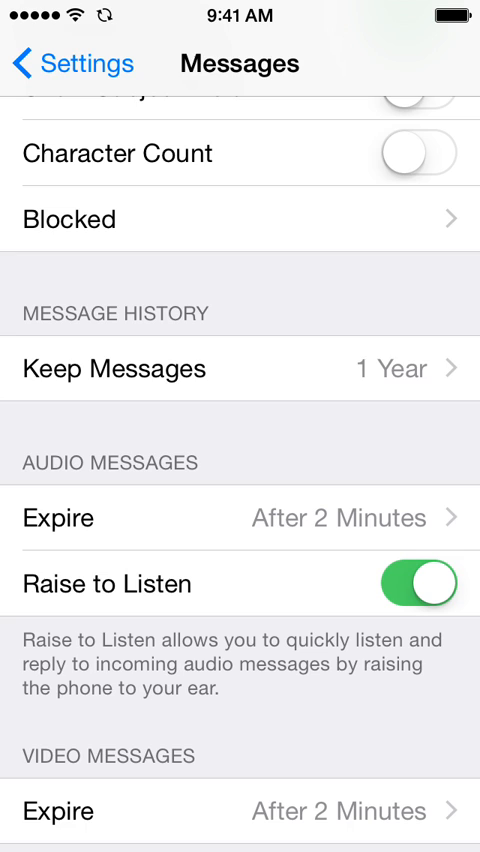